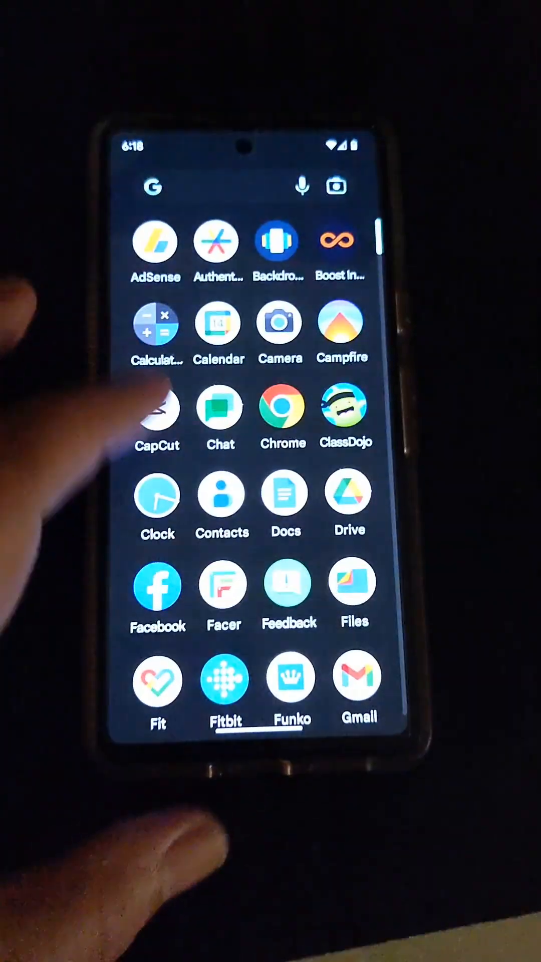
- Leave the app drawer and bring up the home screen options popup
scroll(down, 3)
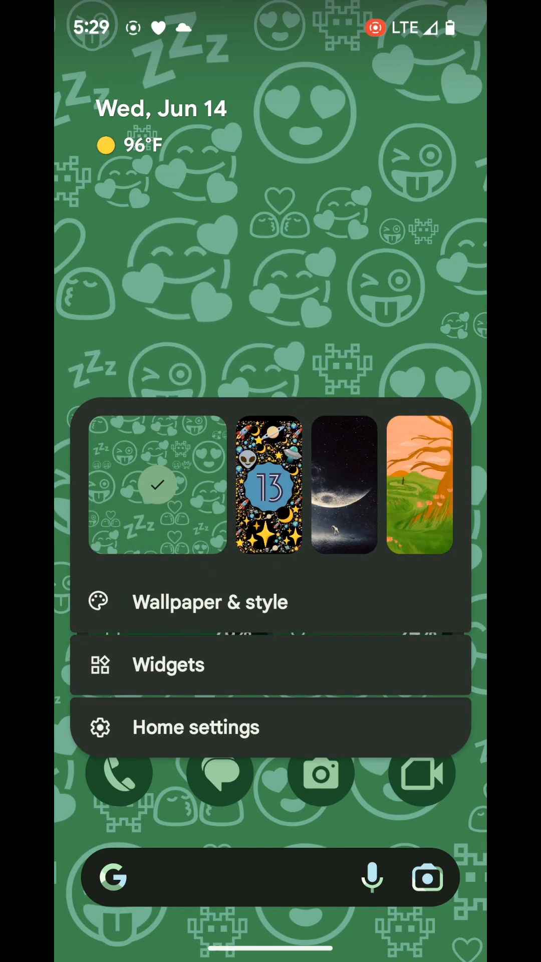
- Enter Wallpaper & style and switch to the Lock screen section
click(211, 601)
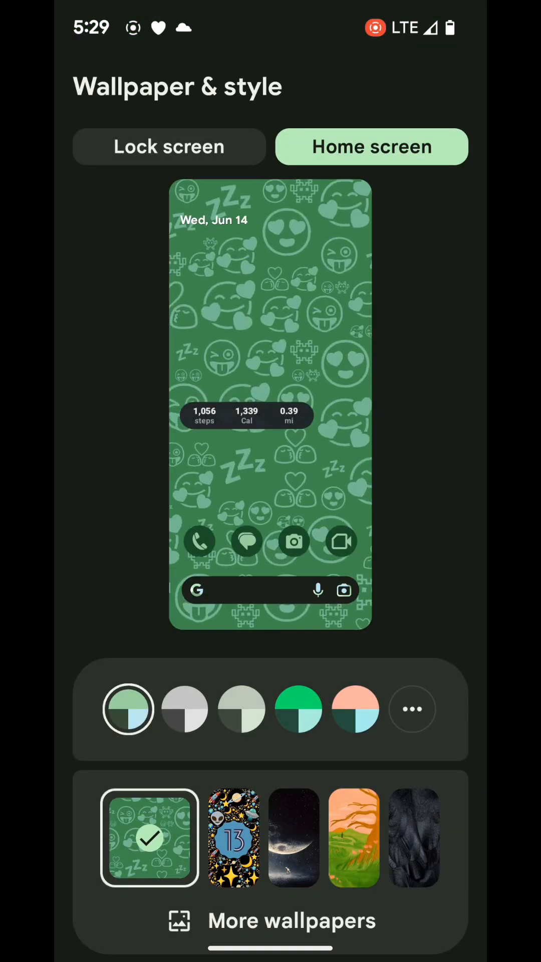
click(168, 146)
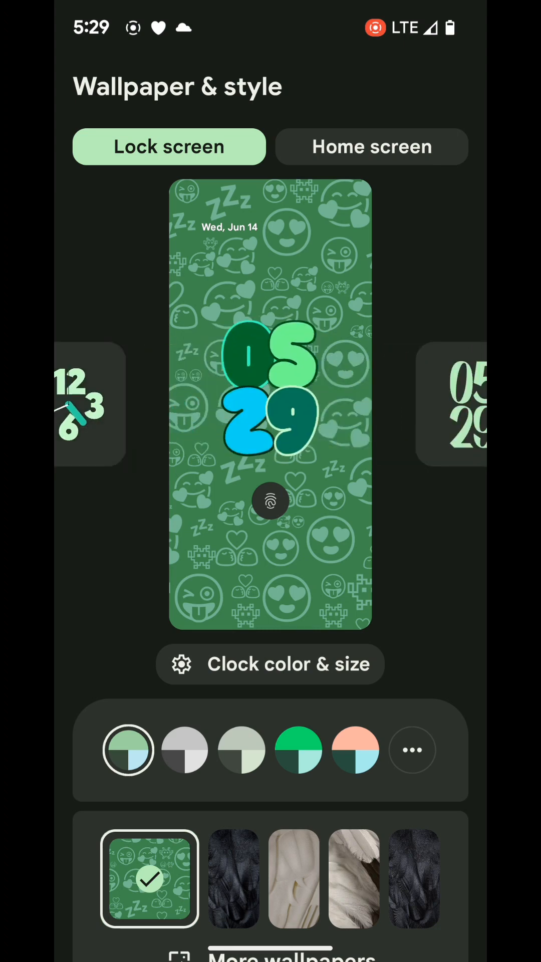
- Tint the lock screen clock pink via Clock color & size, then reach the Shortcuts entry
click(269, 664)
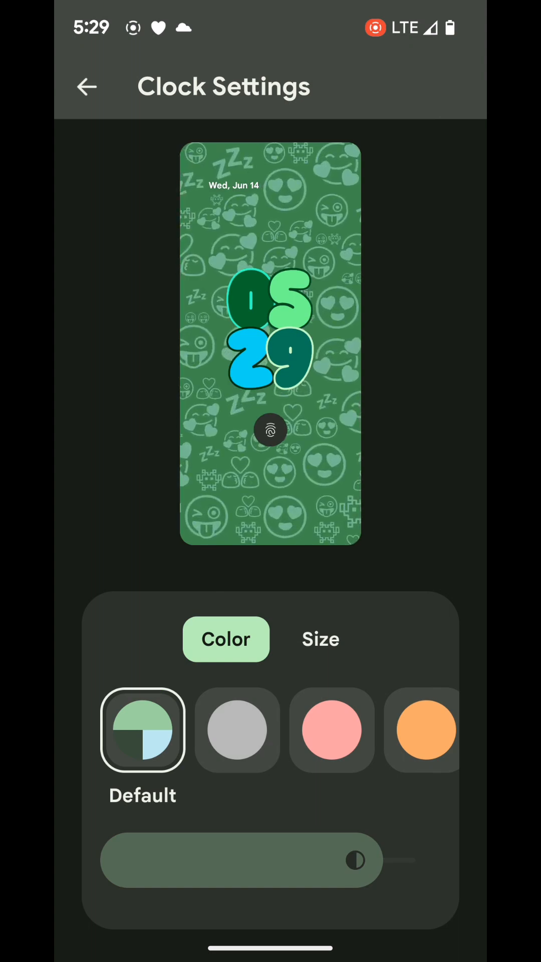
click(332, 730)
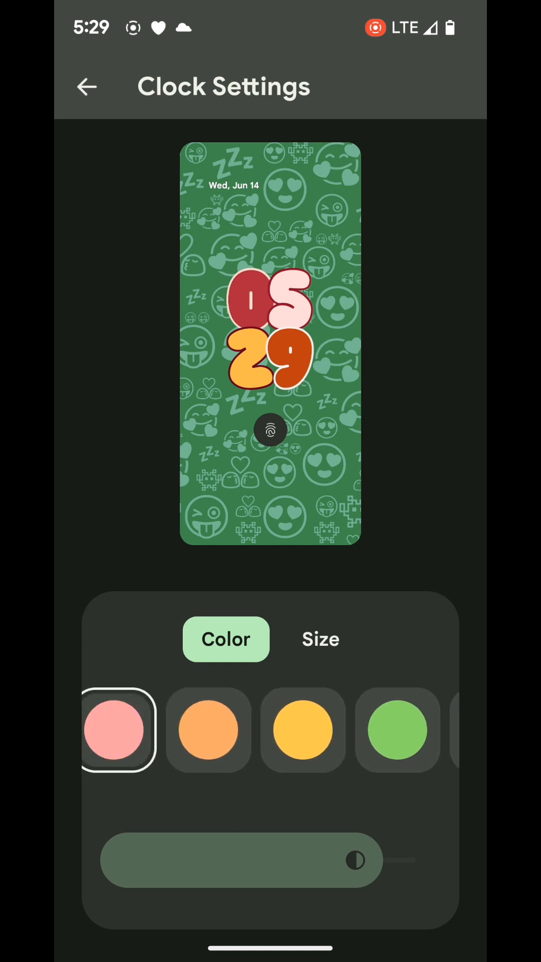
click(209, 730)
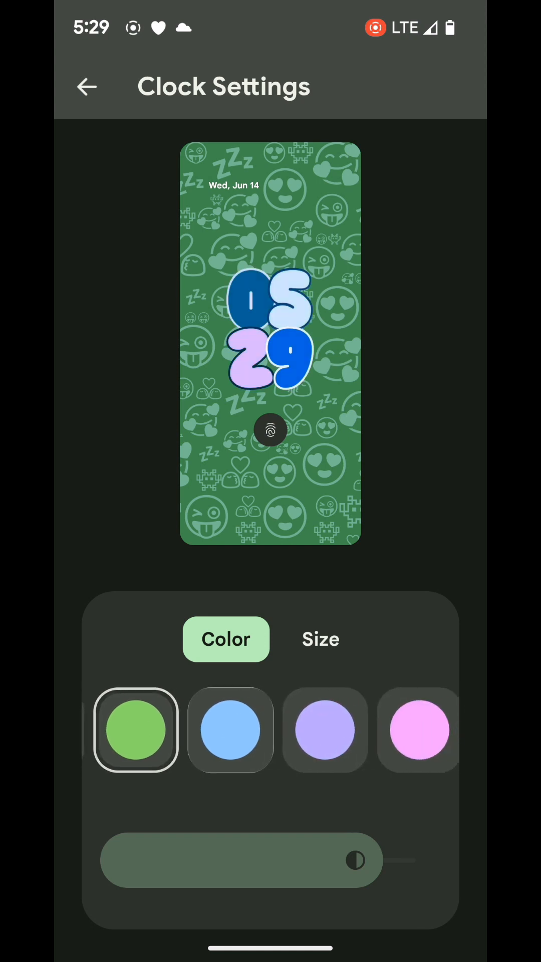
click(326, 730)
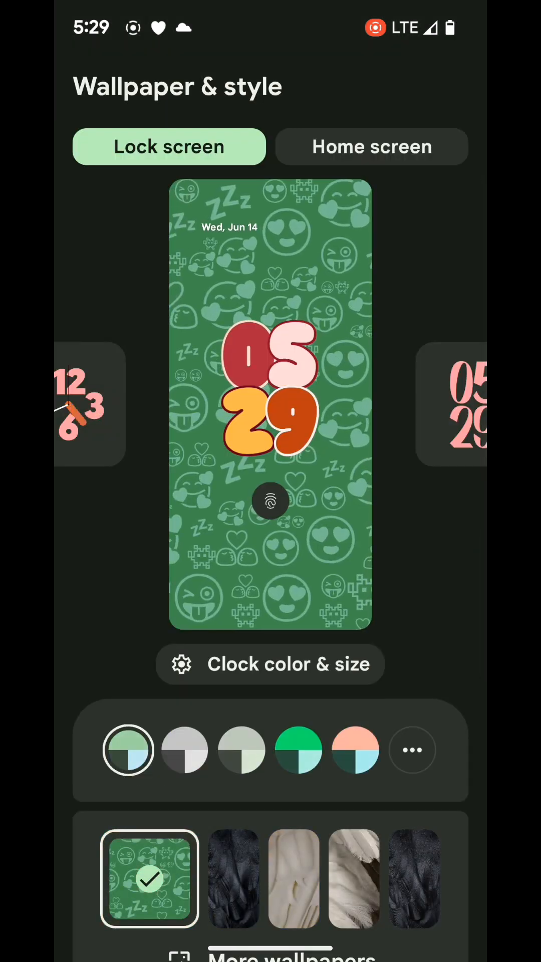
scroll(down, 3)
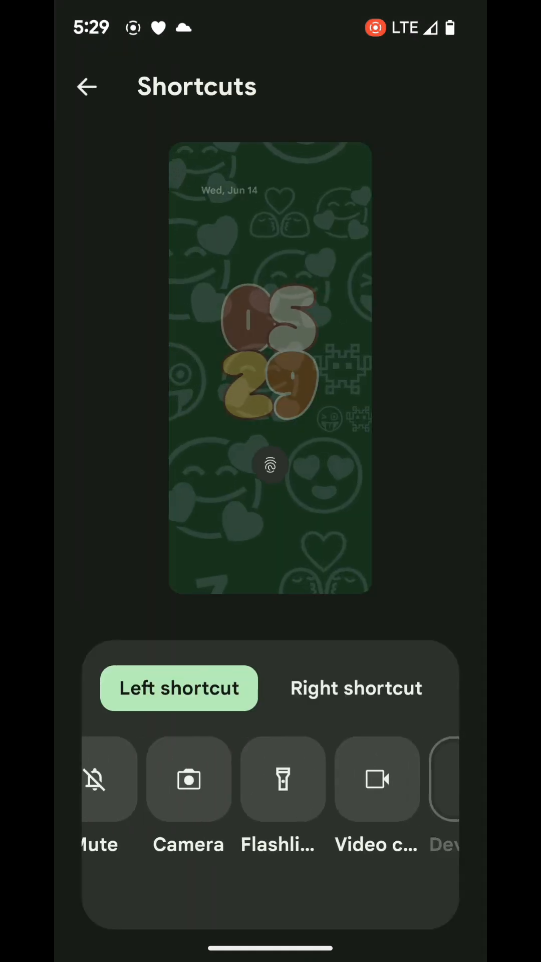
- Assign Video camera as the left lock-screen shortcut and move on to the right shortcut
click(356, 688)
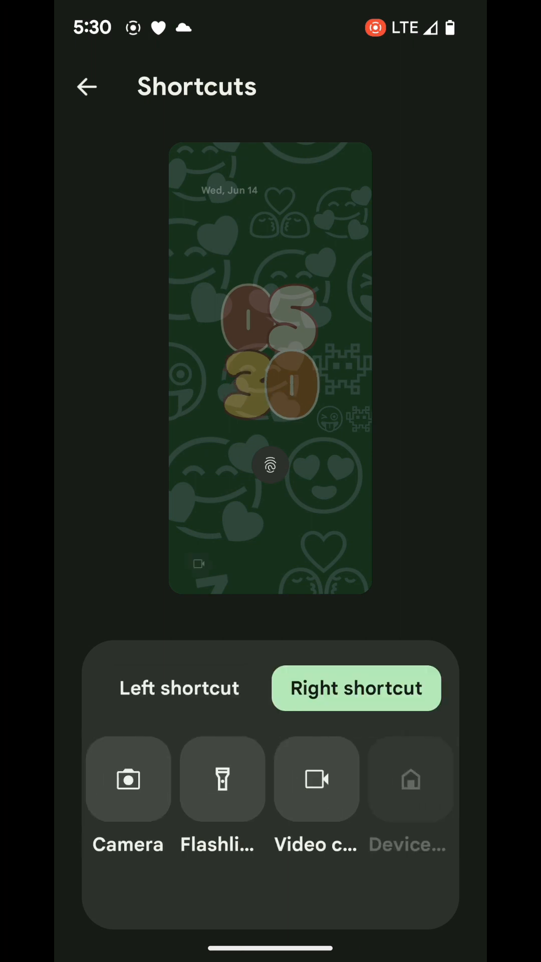
click(88, 86)
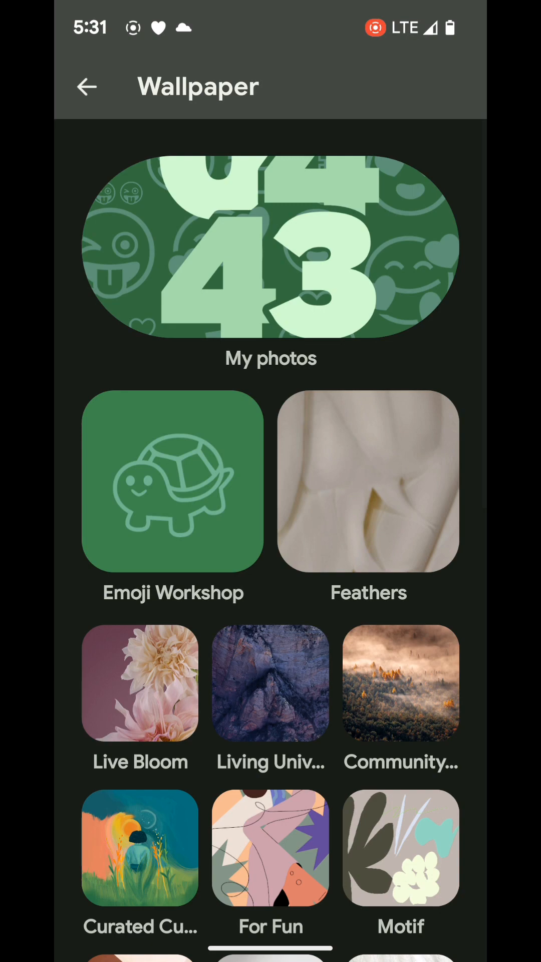
- Back out of the wallpaper collections, view the finished lock screen, and return to the app drawer
scroll(down, 3)
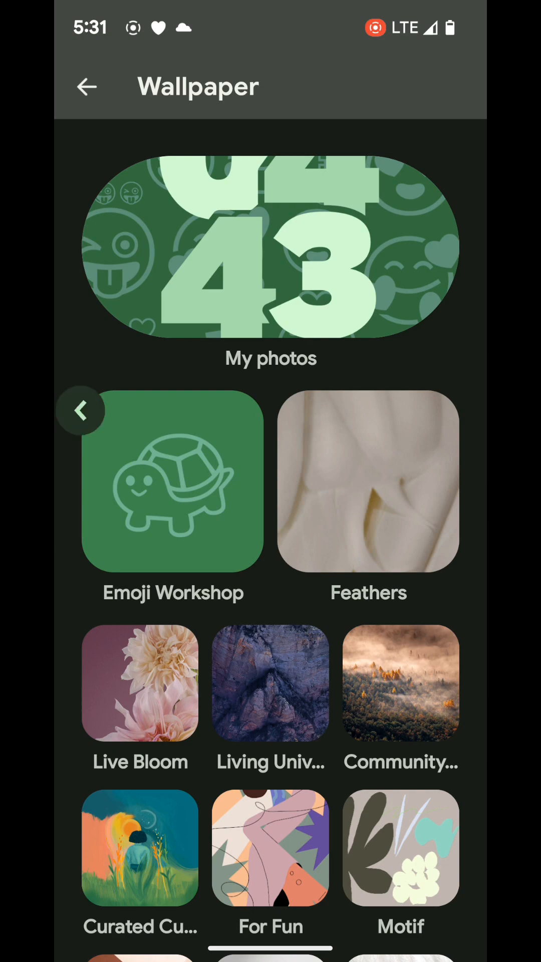
click(271, 247)
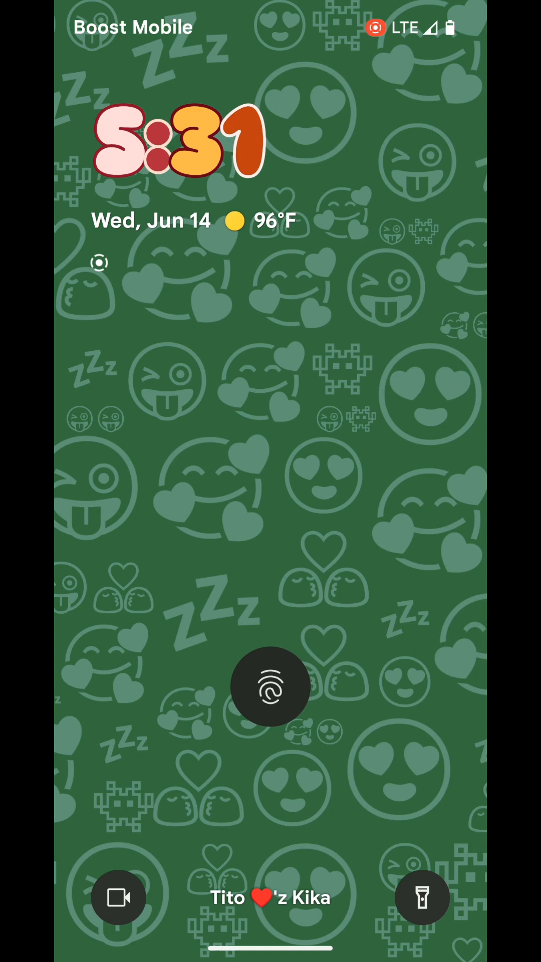
click(271, 688)
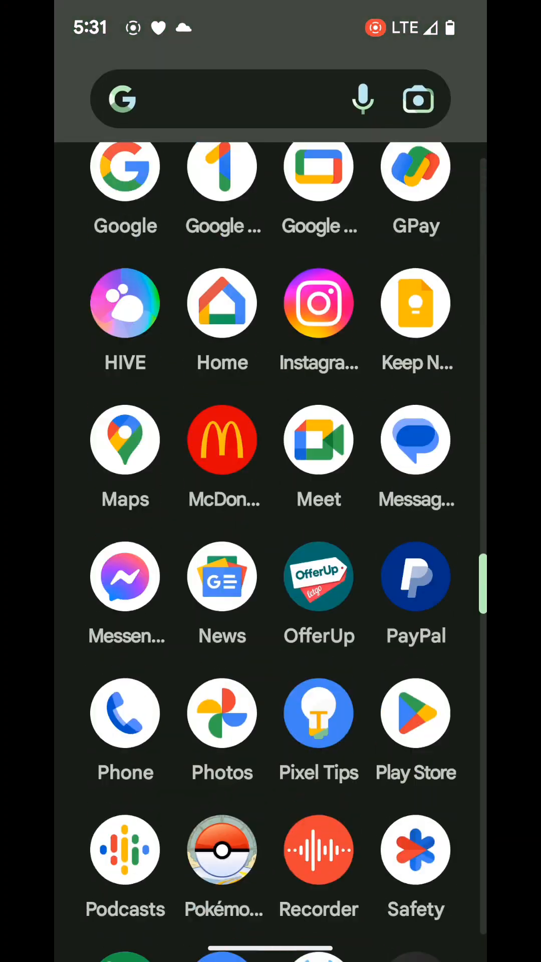
- Return from More security & privacy to the main Settings list and enter System
scroll(down, 3)
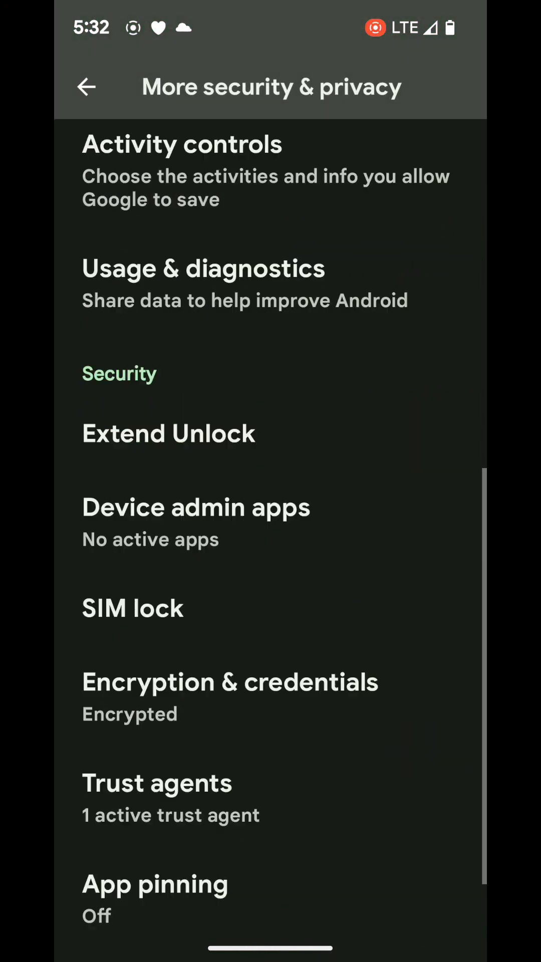
scroll(down, 3)
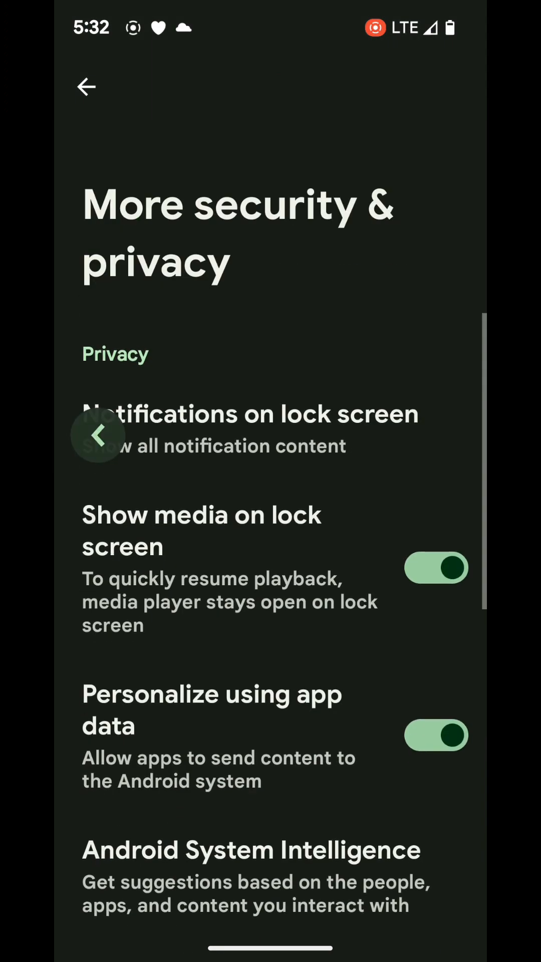
click(86, 86)
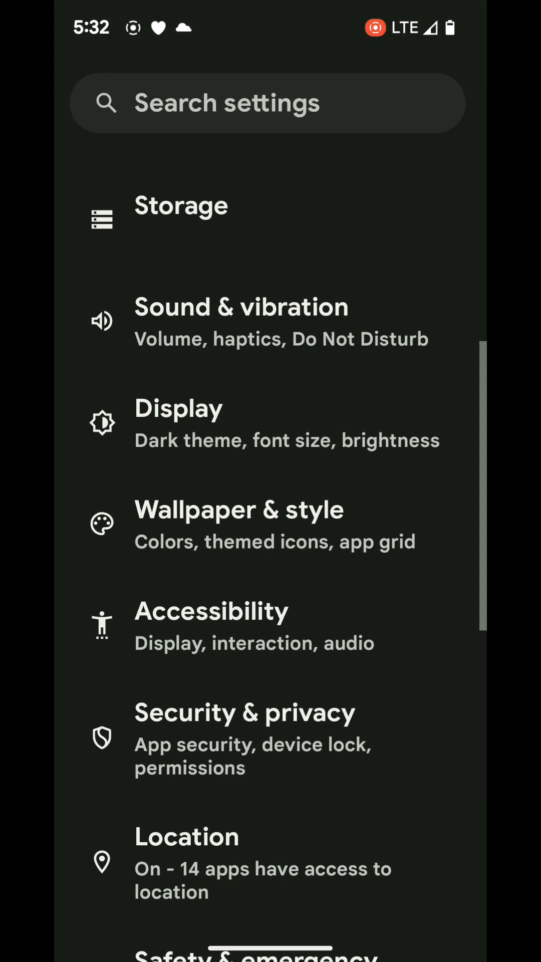
scroll(down, 3)
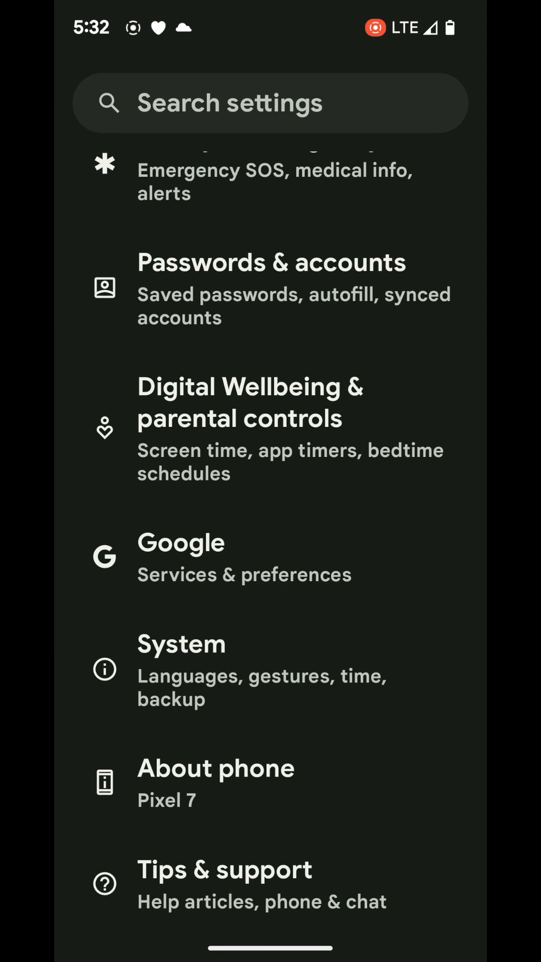
click(182, 644)
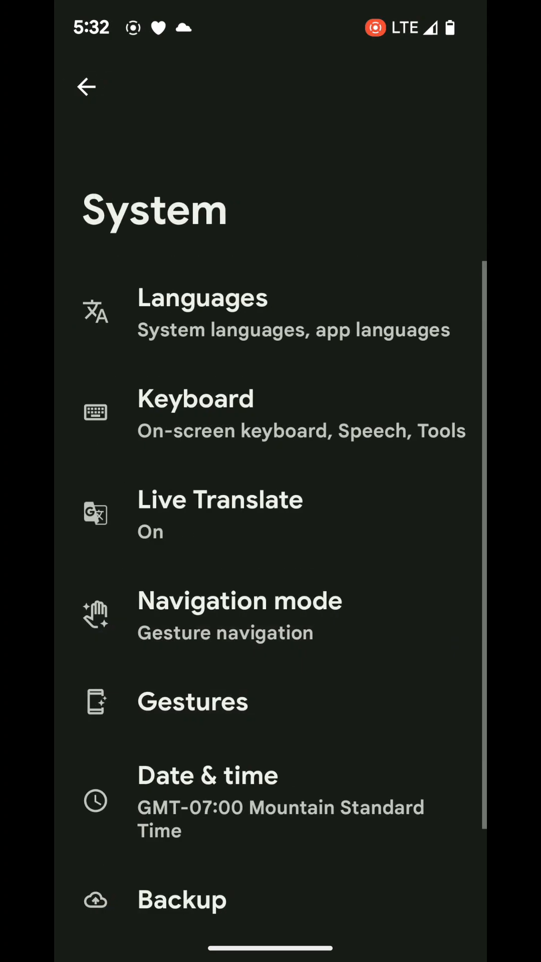